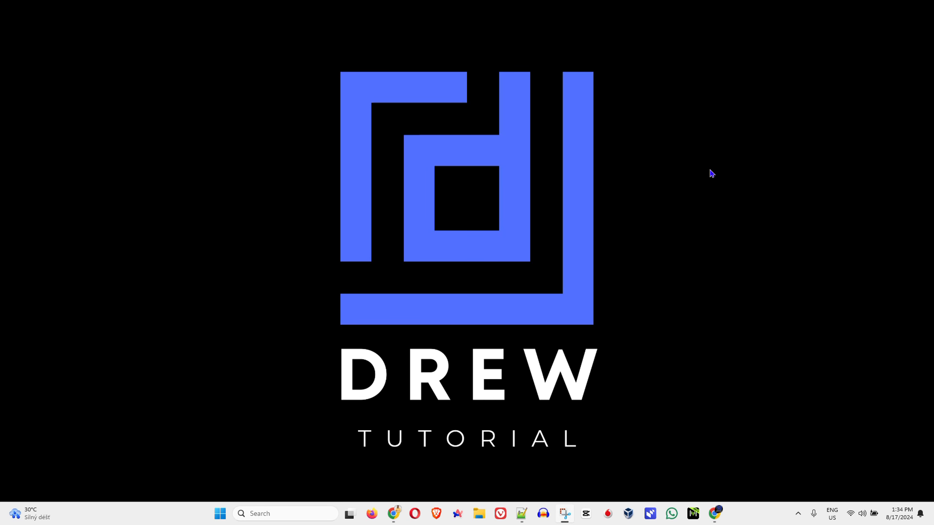
pyautogui.moveTo(721, 179)
pyautogui.write('wind')
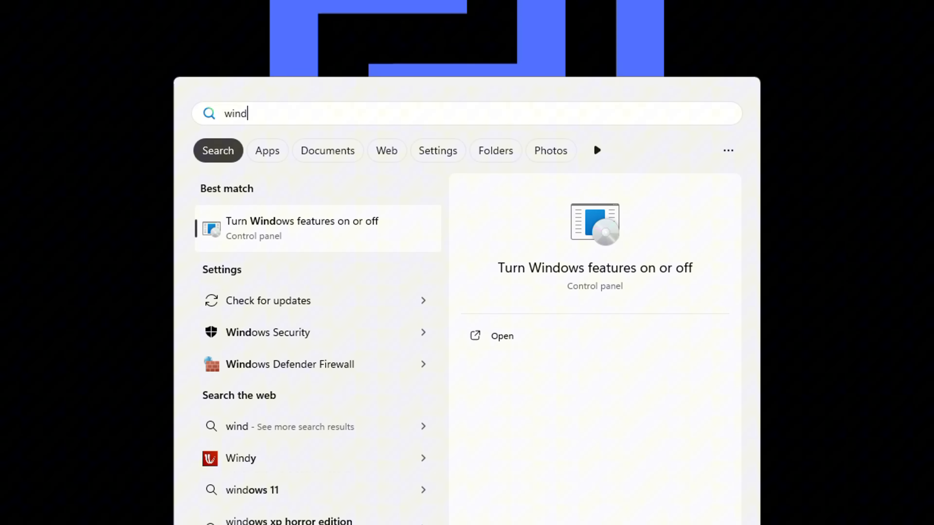
pyautogui.moveTo(296, 237)
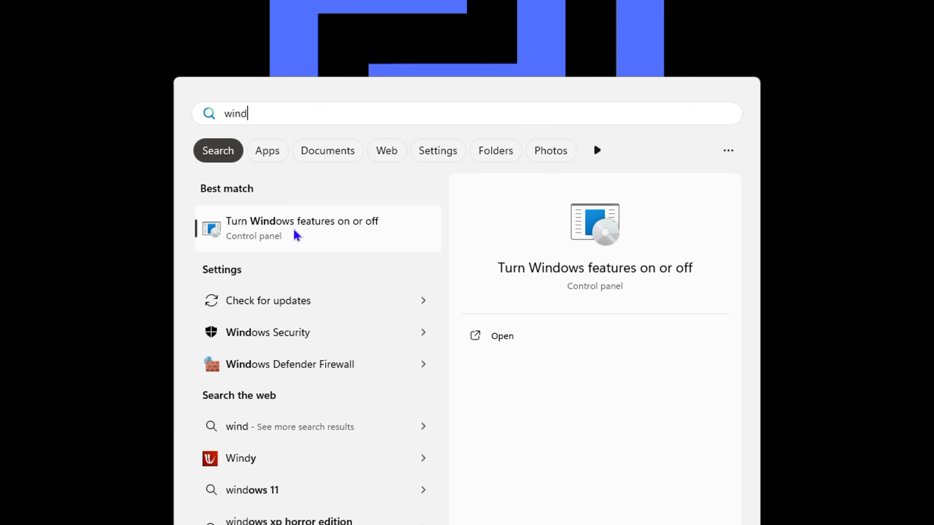
# Enable the Telnet Client optional feature and apply the change, prompting a restart
pyautogui.click(502, 336)
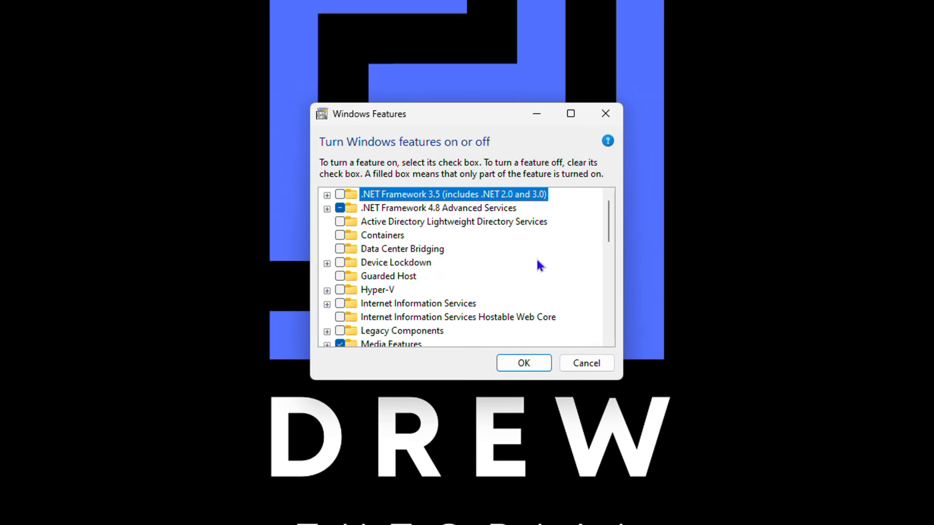
pyautogui.scroll(-3)
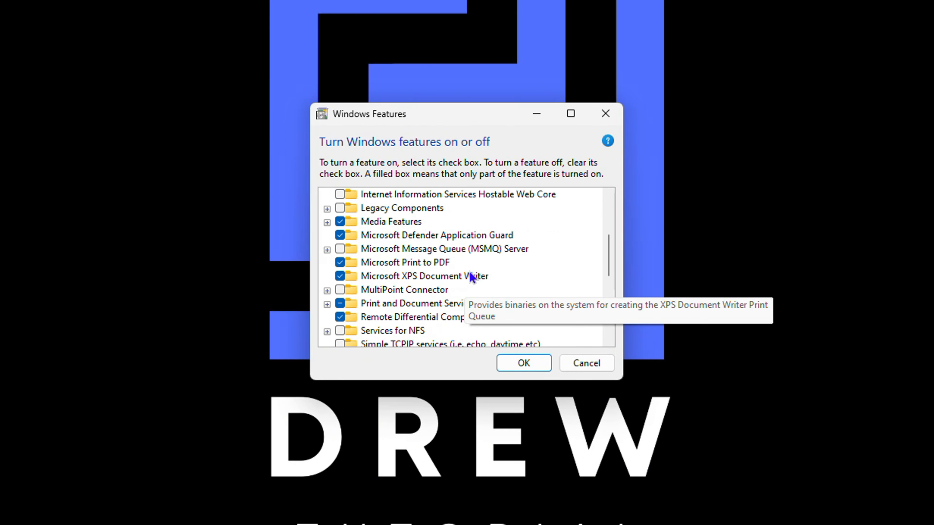
pyautogui.scroll(-3)
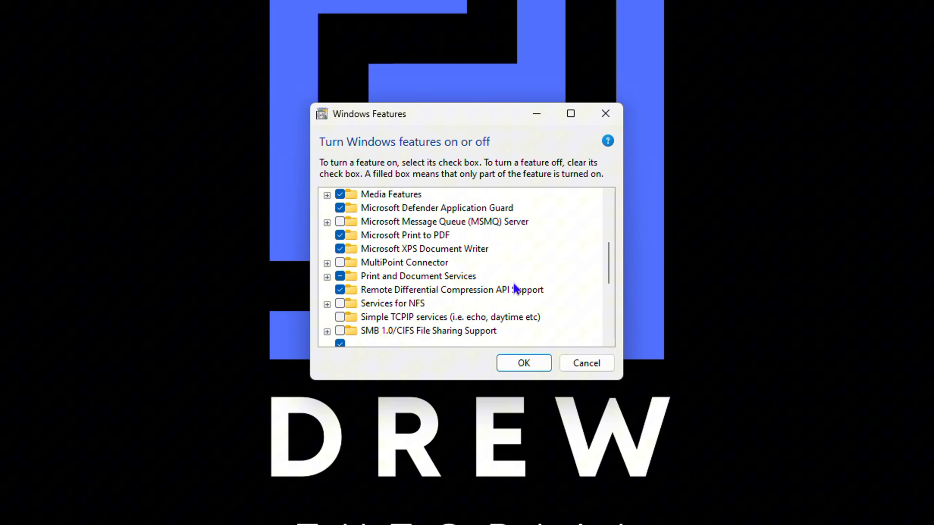
pyautogui.scroll(-3)
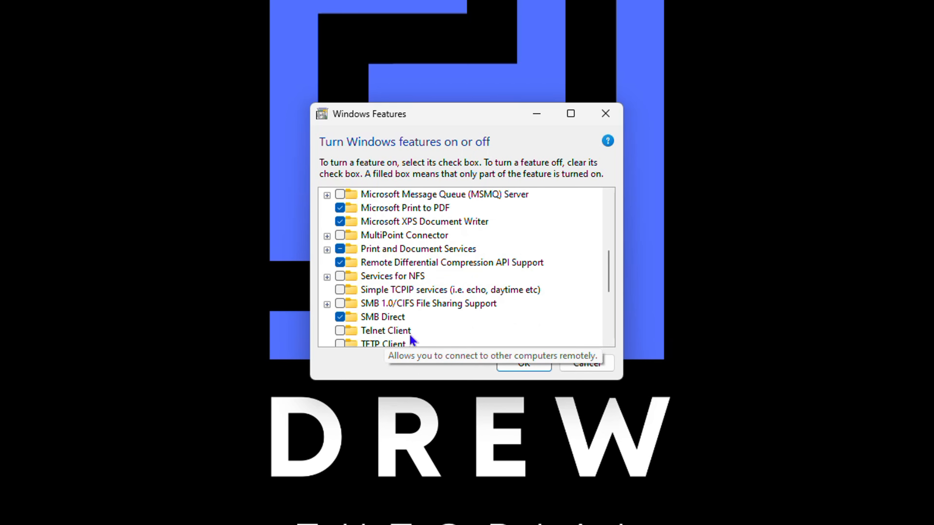
pyautogui.click(340, 316)
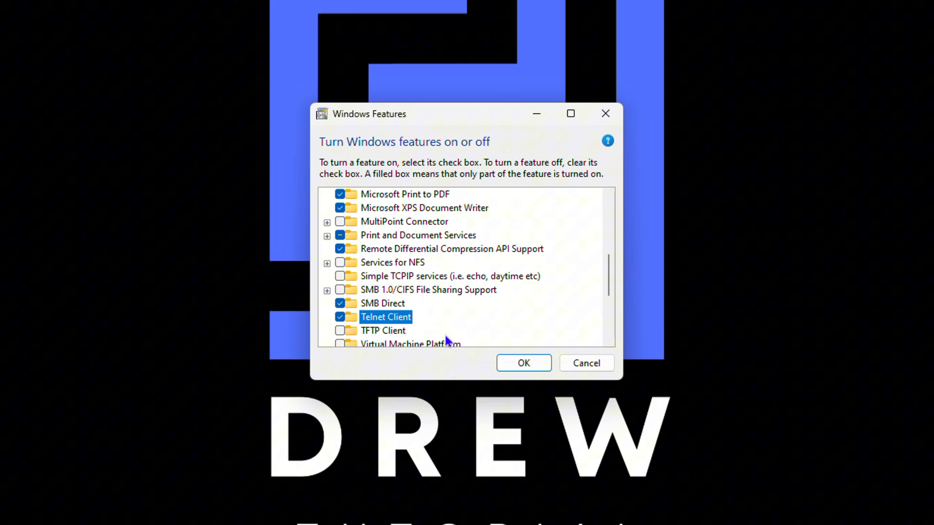
pyautogui.click(523, 363)
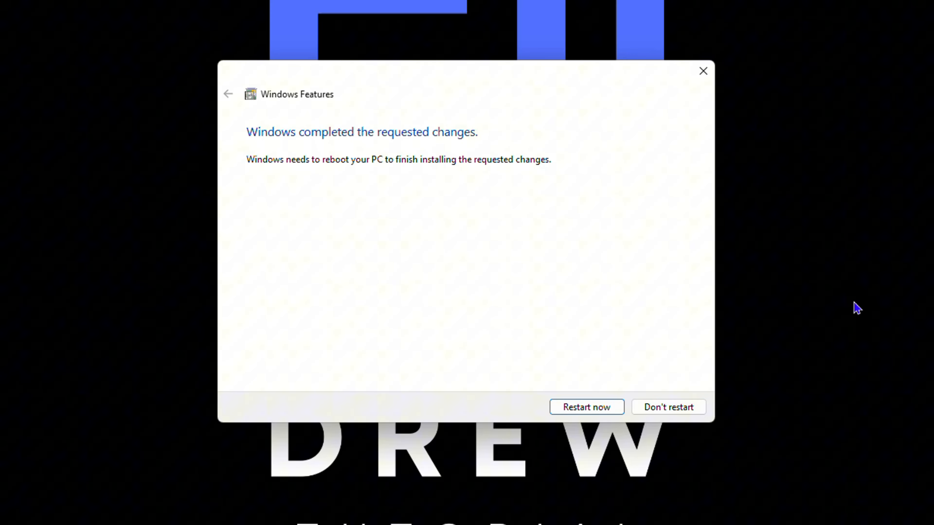
pyautogui.moveTo(660, 325)
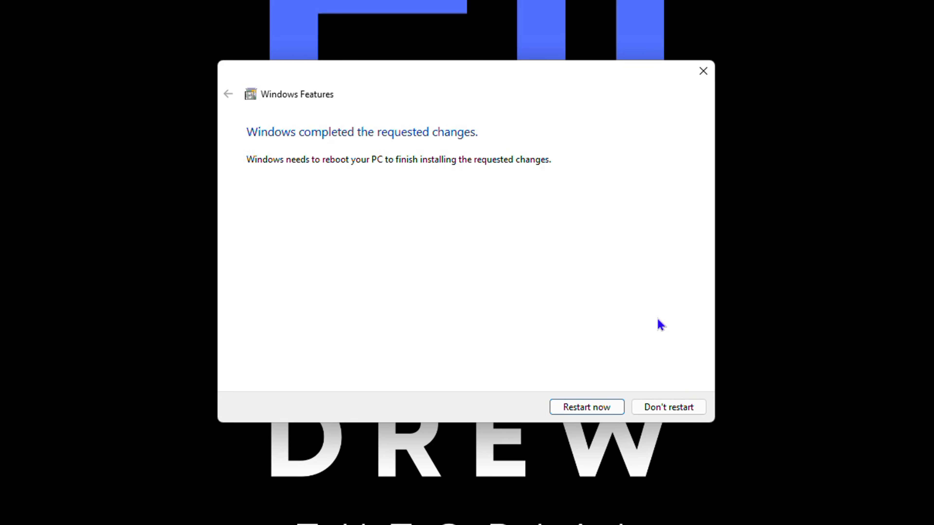
pyautogui.moveTo(655, 321)
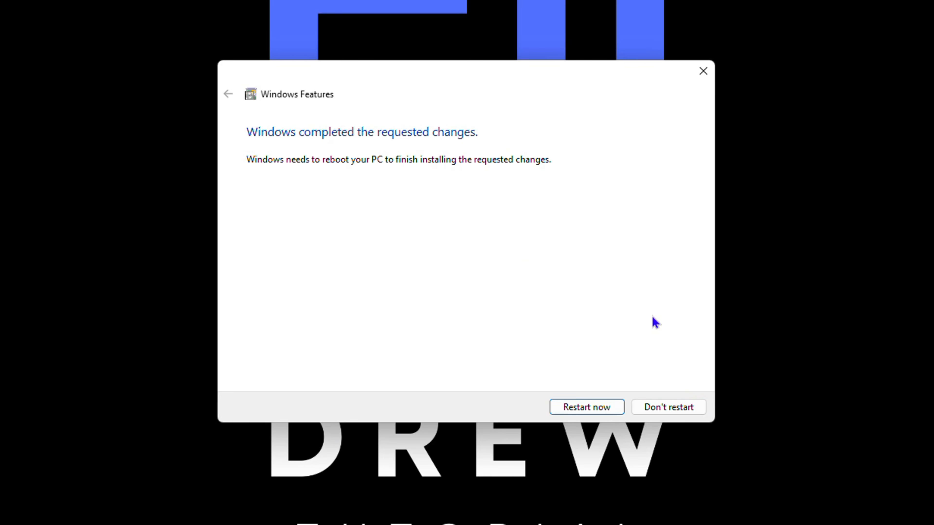